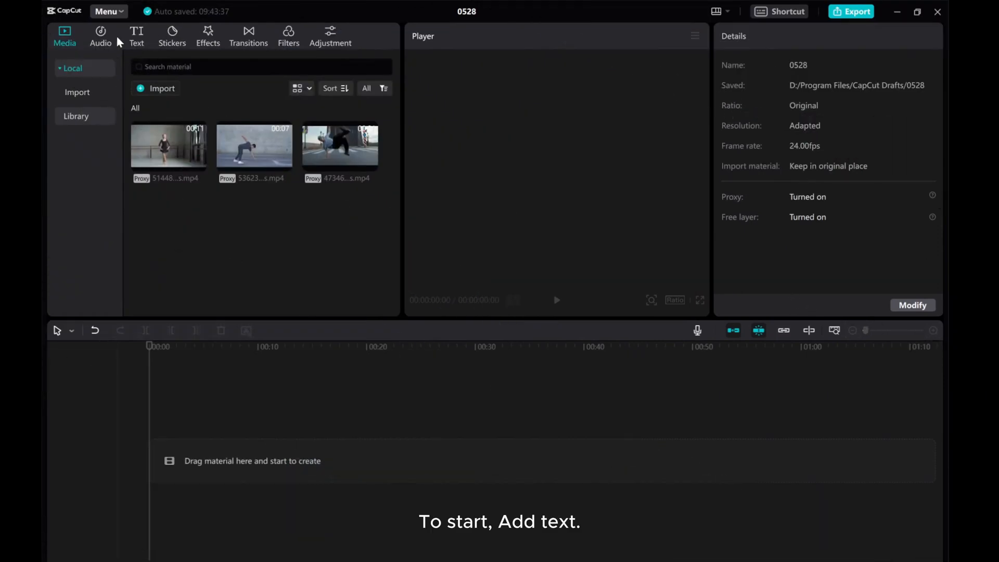
# - Add a '3D' text clip in HelveticaLTPro Black Condensed at font size 112
pyautogui.click(136, 36)
pyautogui.write('3D')
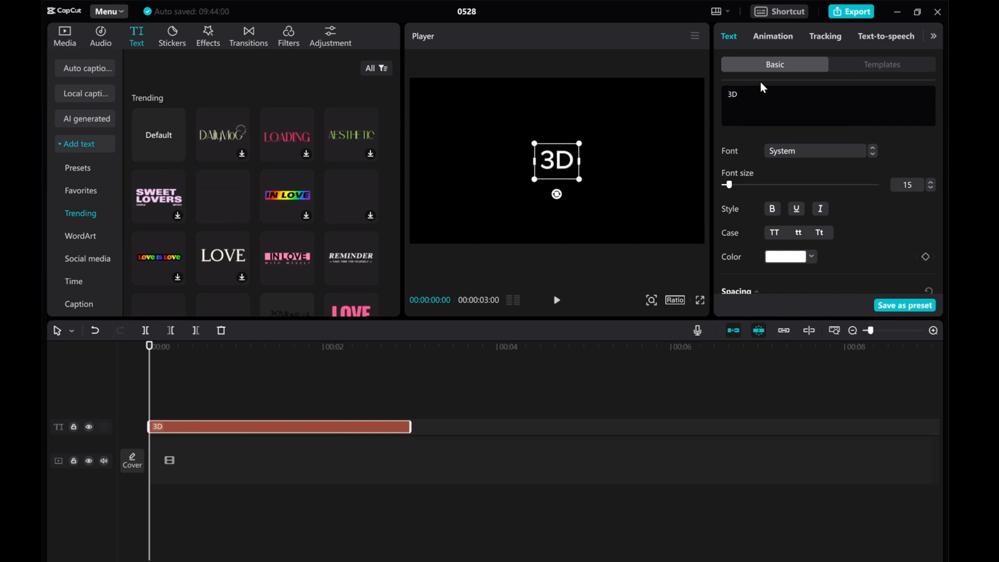
pyautogui.click(815, 151)
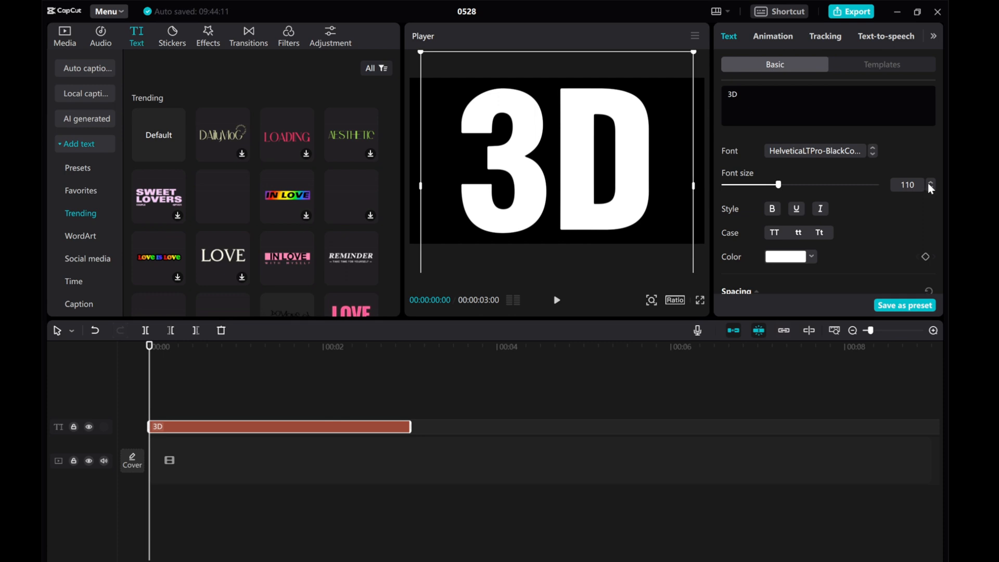
pyautogui.click(930, 181)
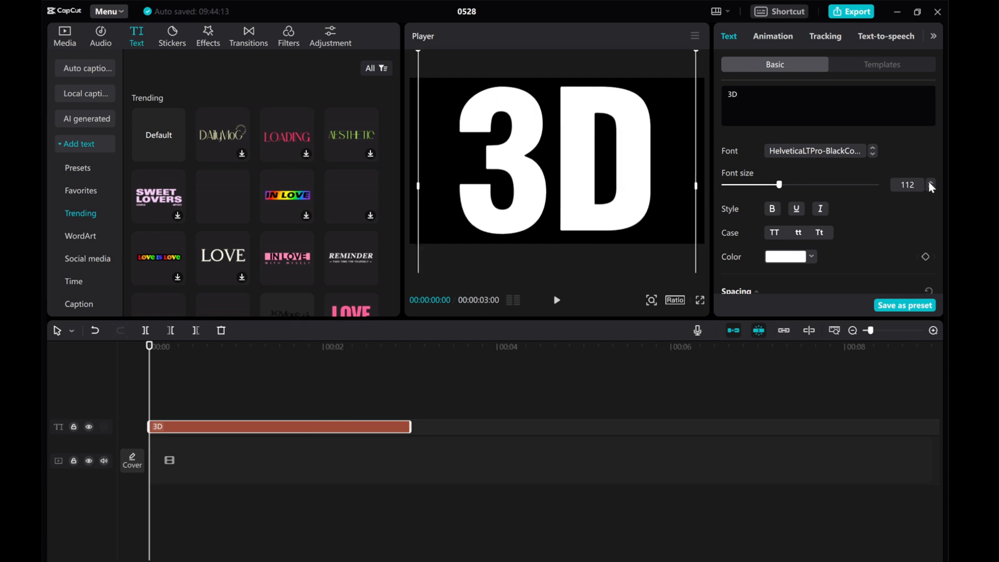
pyautogui.scroll(-3)
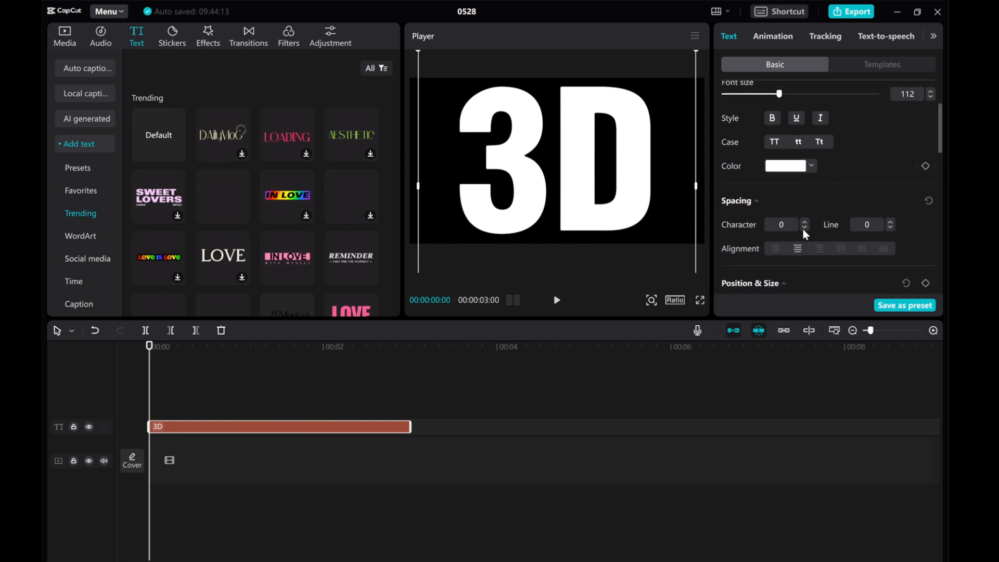
pyautogui.click(804, 228)
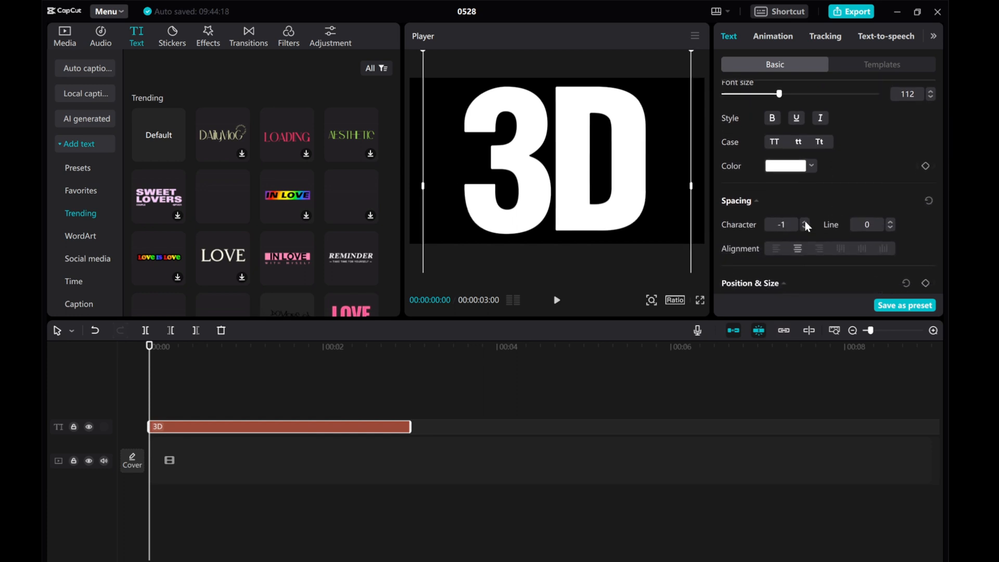
pyautogui.click(804, 220)
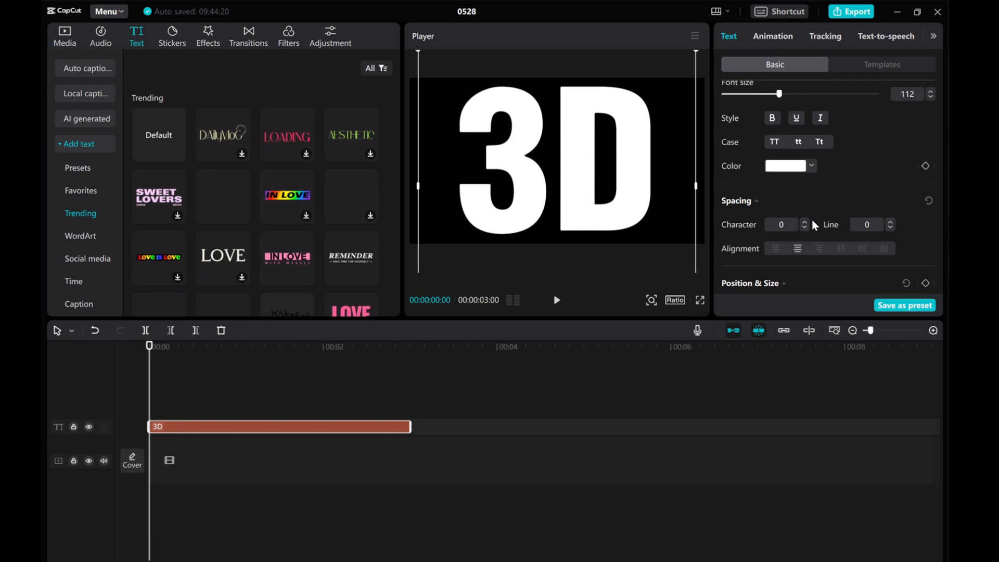
pyautogui.scroll(-3)
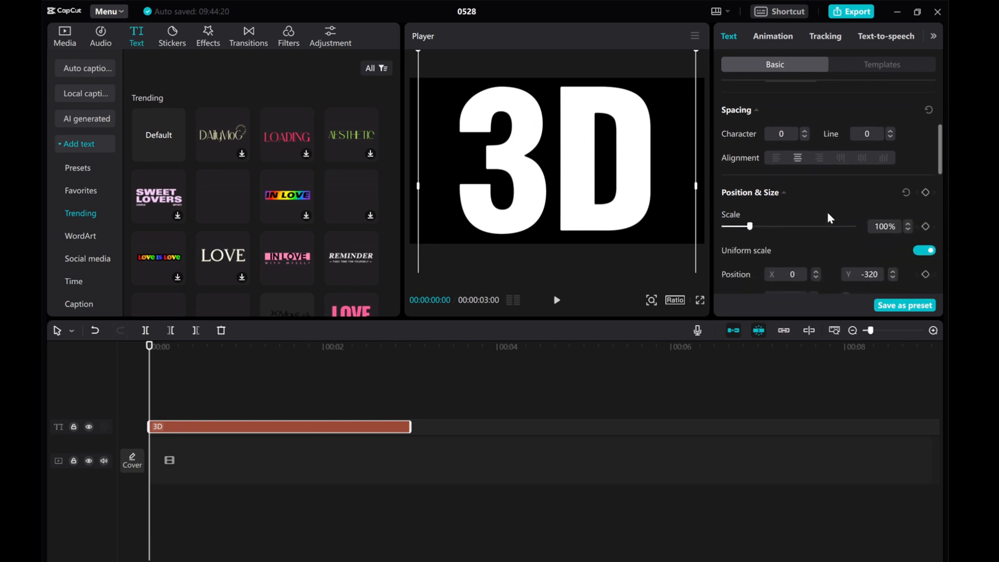
# - Convert the 3D text clip into a compound clip from its context menu
pyautogui.rightClick(203, 427)
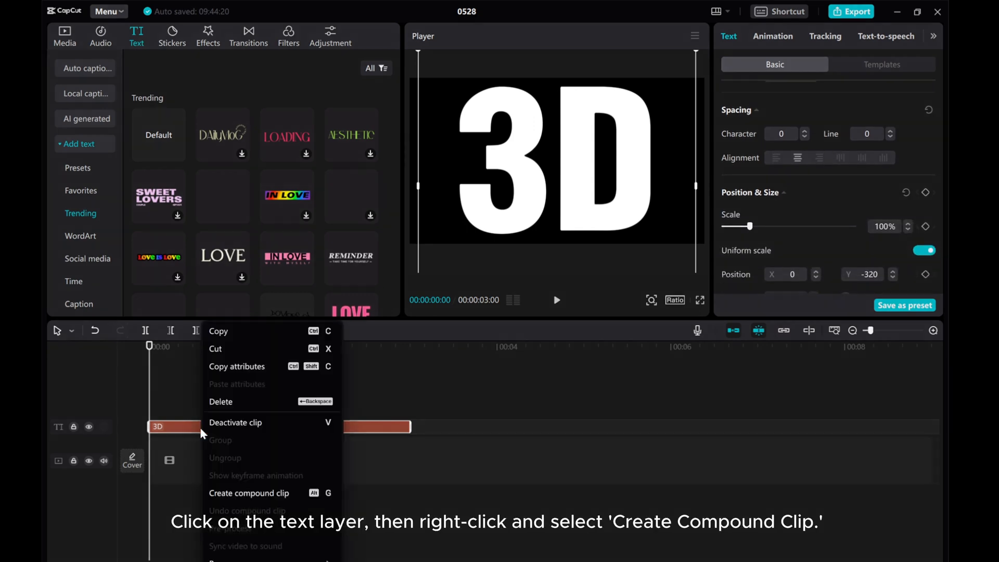
pyautogui.click(248, 492)
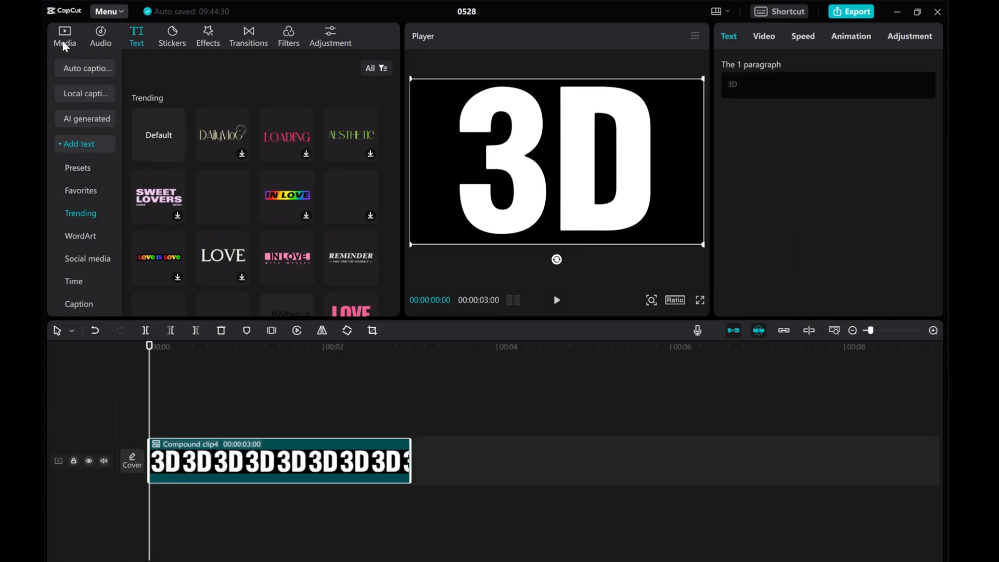
# - Place the breakdancer video above the compound clip and trim it to 10 seconds
pyautogui.click(65, 36)
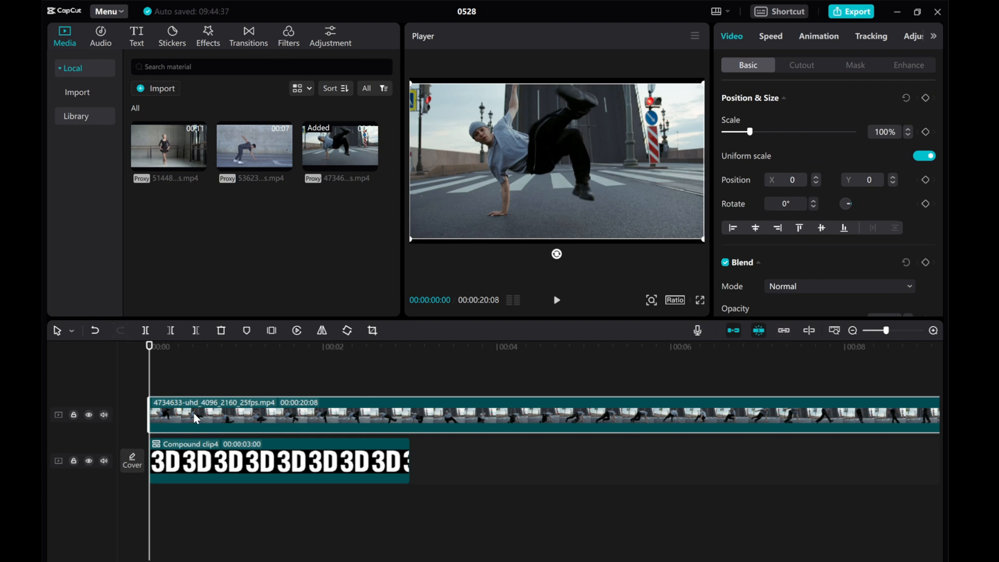
pyautogui.moveTo(173, 376)
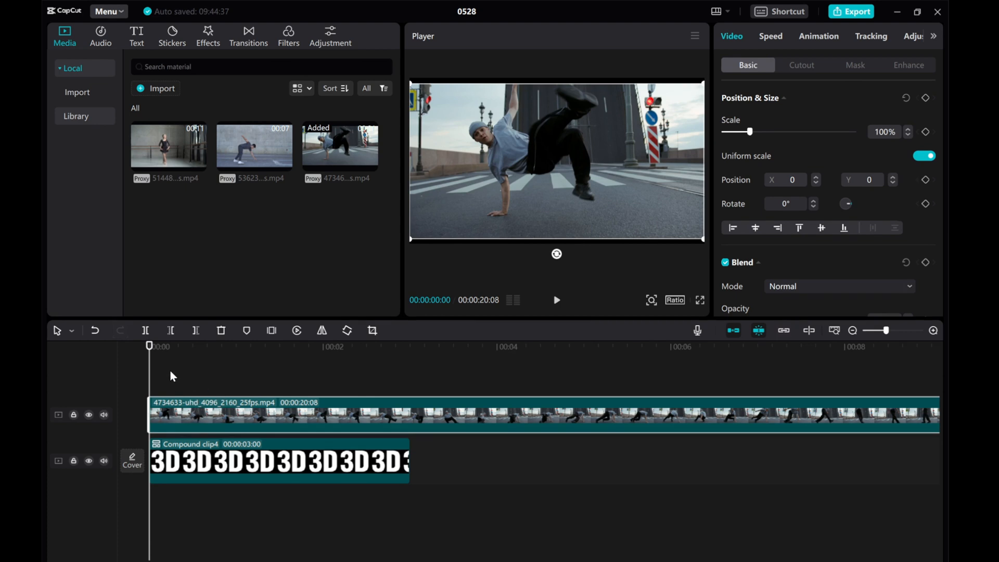
pyautogui.click(471, 346)
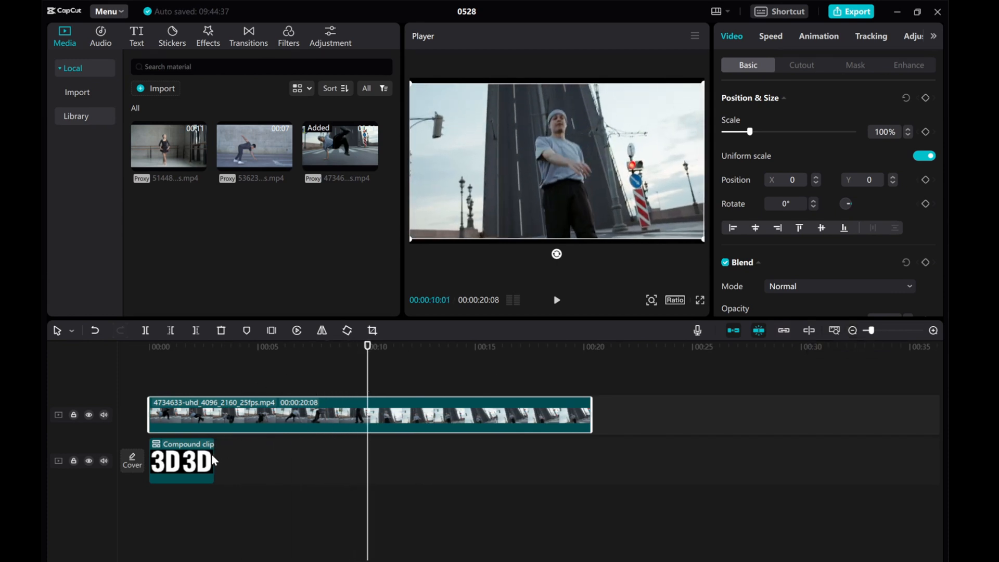
pyautogui.click(181, 460)
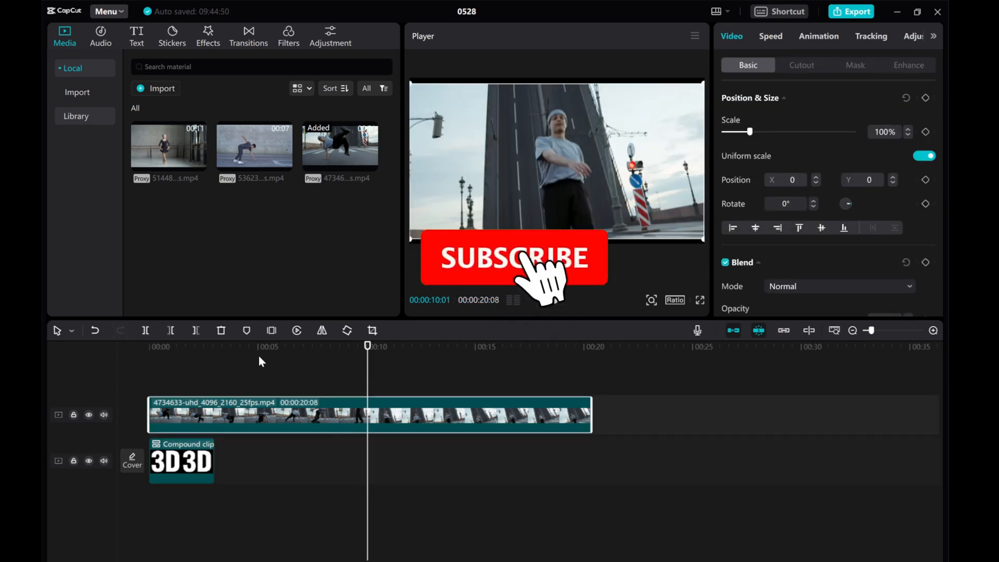
pyautogui.click(181, 461)
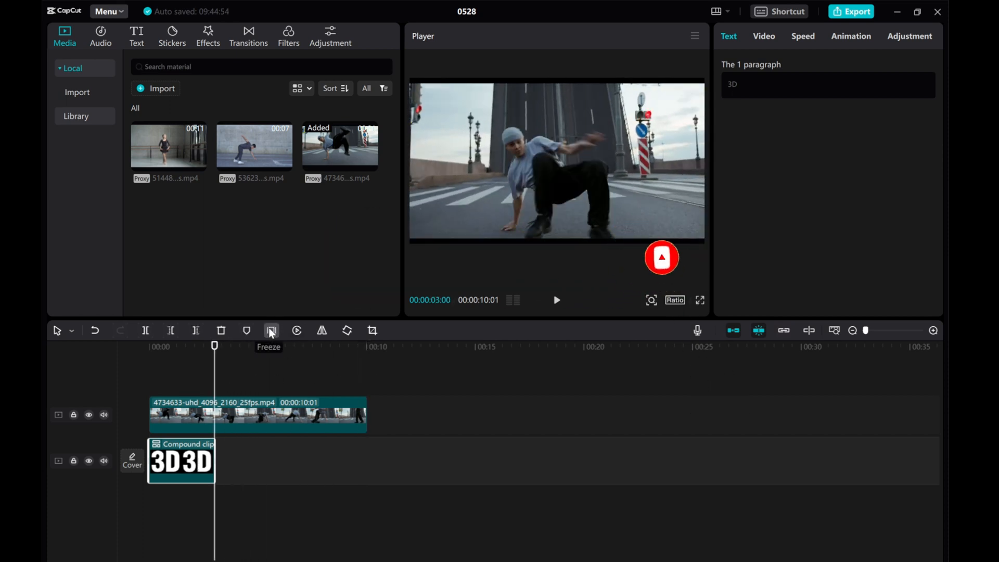
# - Freeze-extend the 3D compound clip to match the dancer video, then select the dancer clip
pyautogui.click(270, 330)
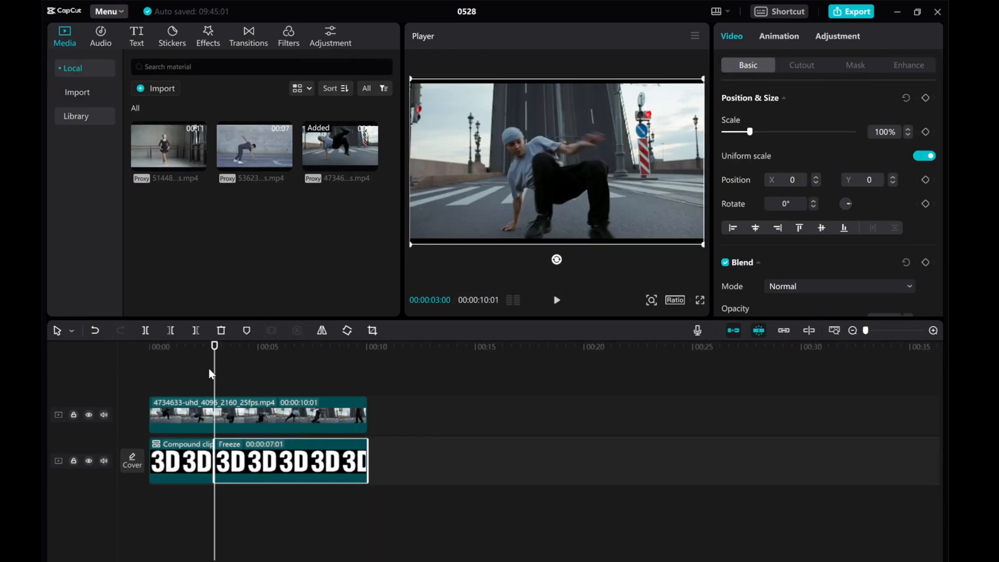
pyautogui.click(149, 346)
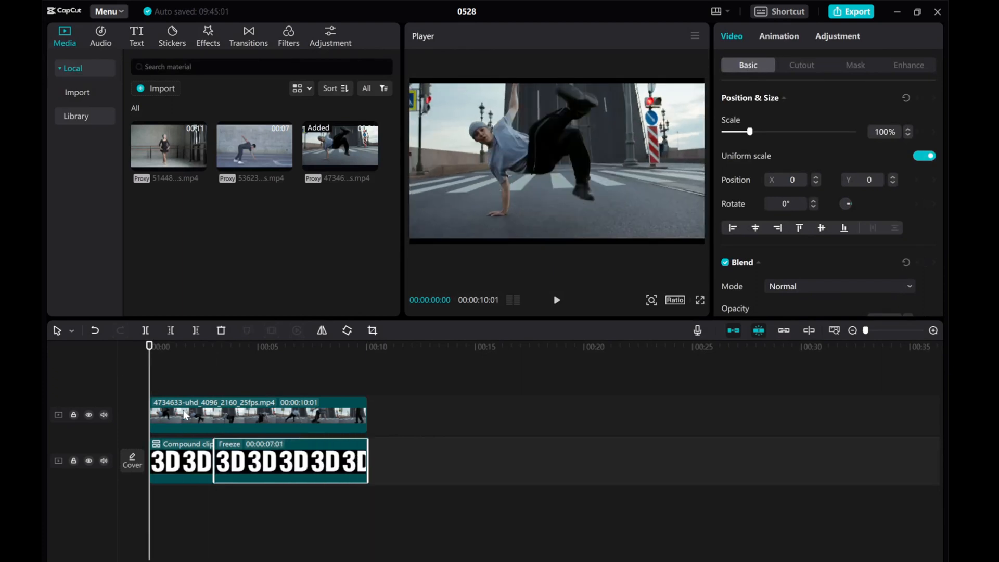
pyautogui.click(258, 414)
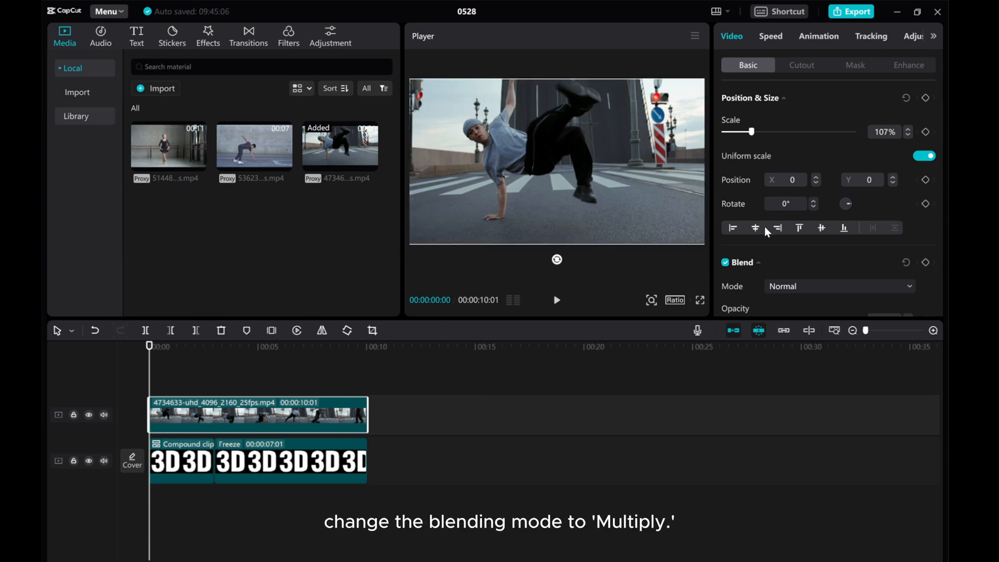
# - Set the dancer video's blend mode to Multiply so it shows through the letters
pyautogui.click(838, 285)
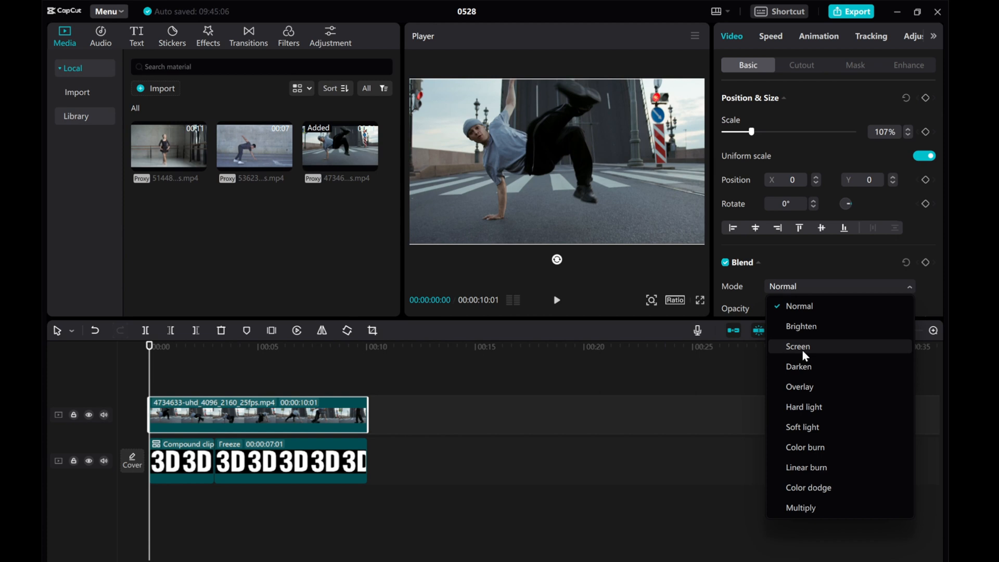
pyautogui.click(801, 508)
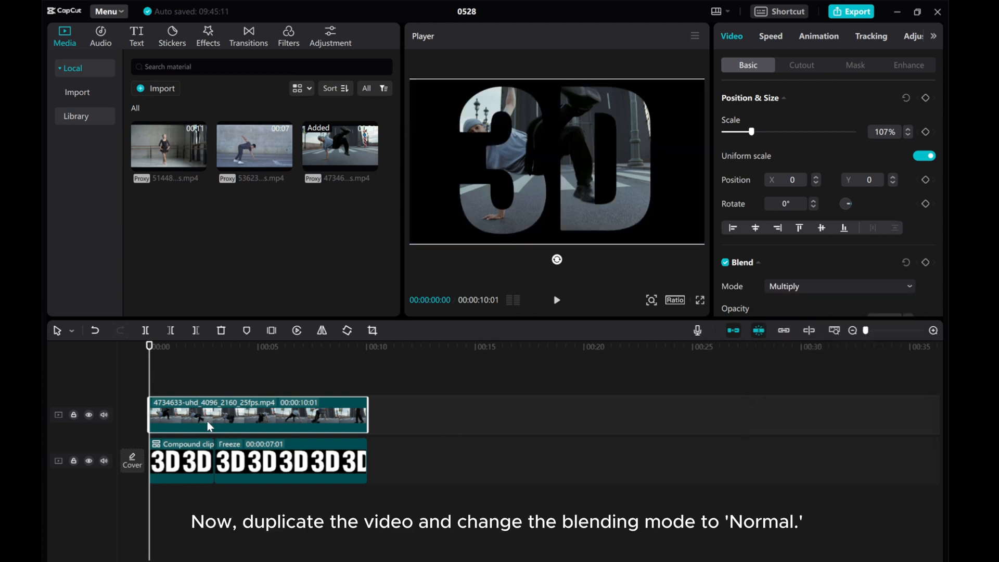
# - Paste a duplicate dancer clip on a new track with Normal blend mode
pyautogui.rightClick(210, 414)
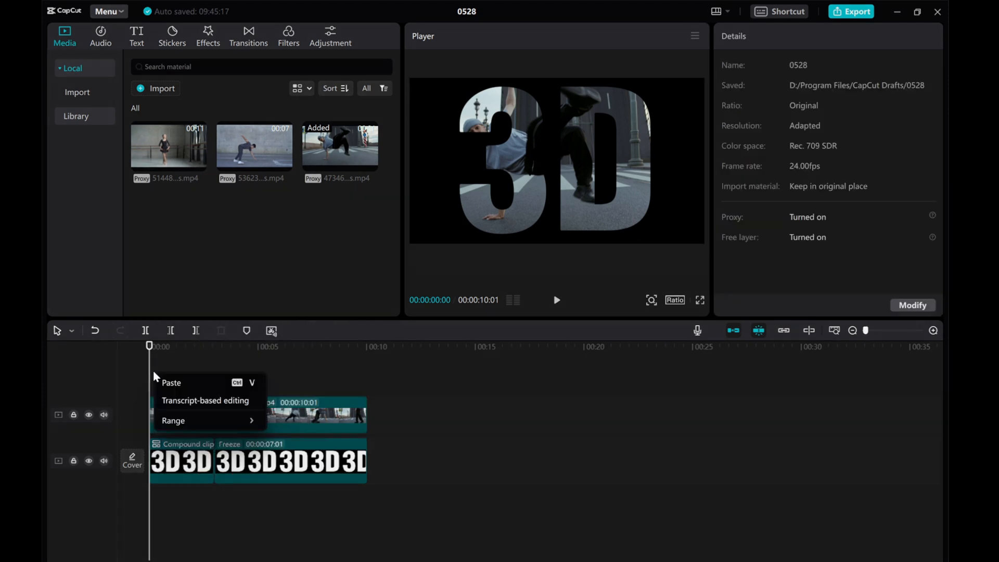
pyautogui.click(170, 382)
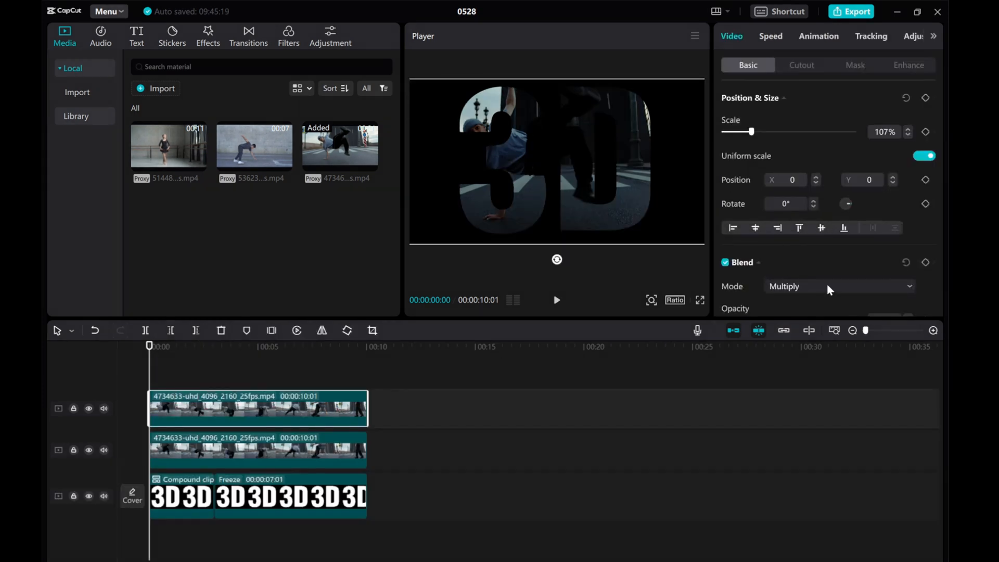
pyautogui.click(838, 285)
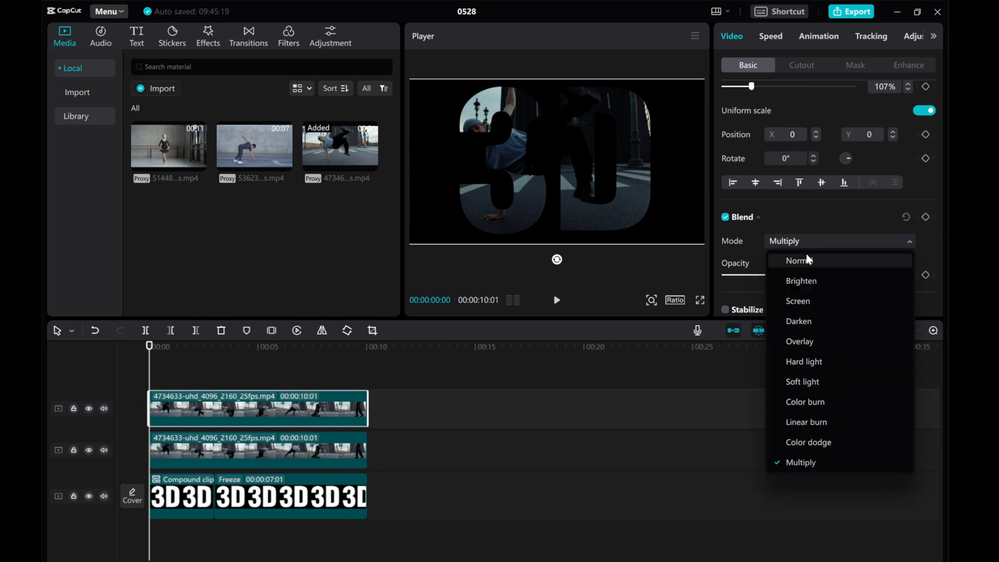
pyautogui.click(798, 260)
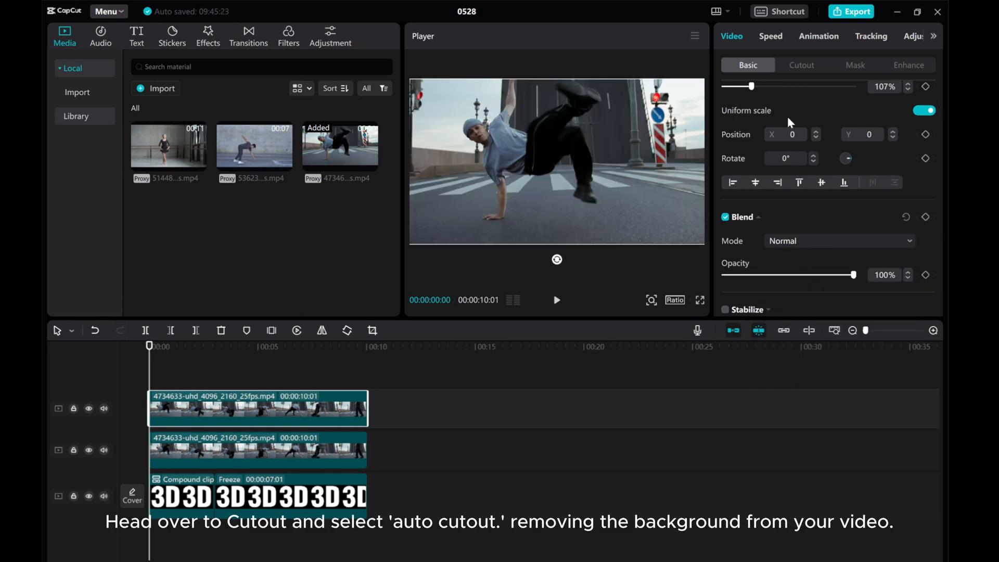
# - Apply Auto cutout to the top dancer copy to remove its background
pyautogui.click(801, 65)
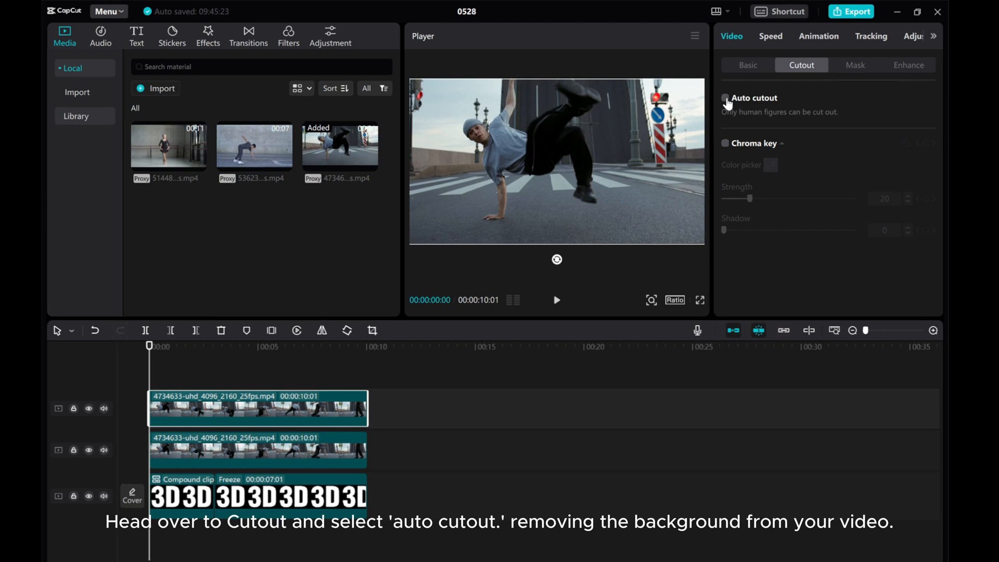
pyautogui.click(724, 97)
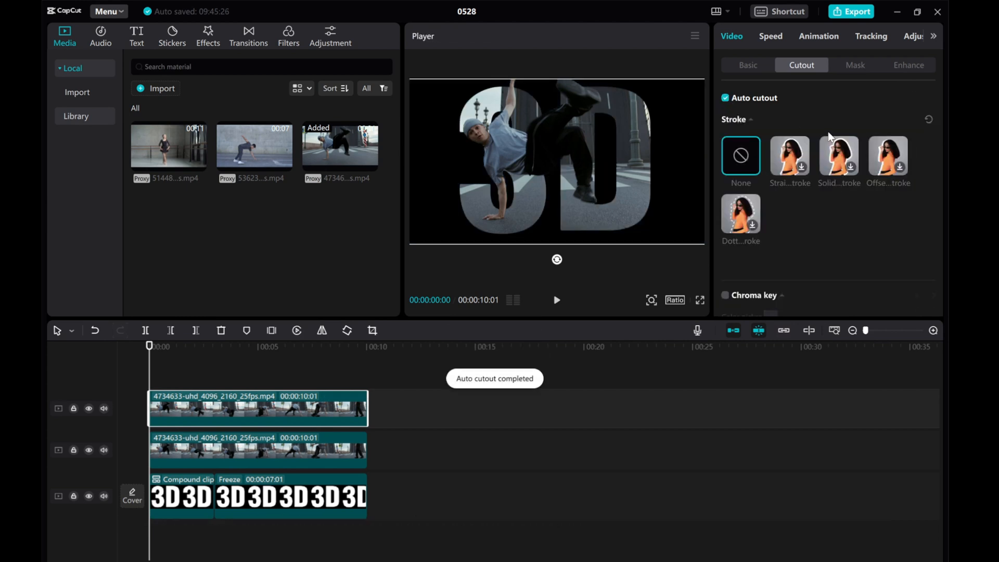
pyautogui.moveTo(532, 317)
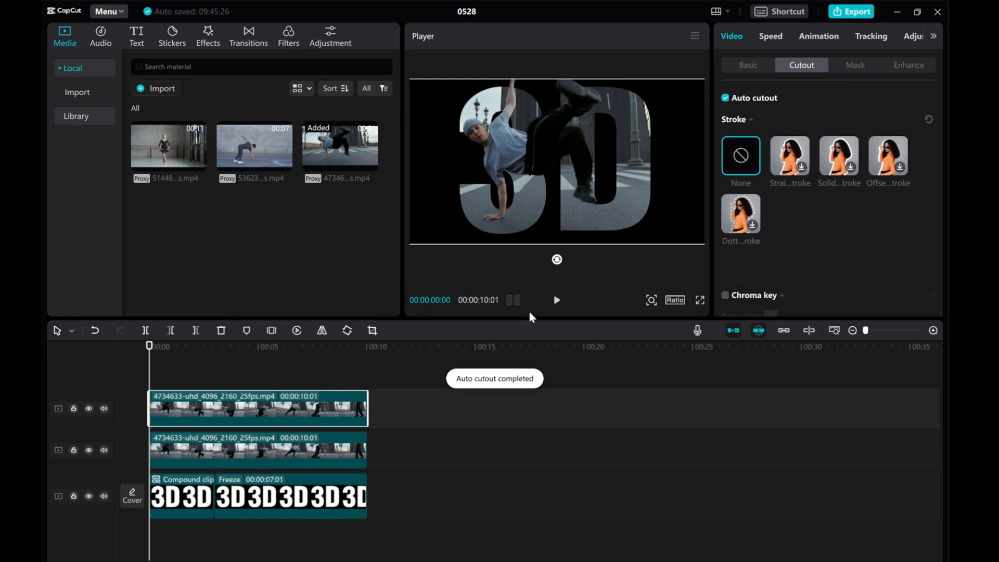
pyautogui.click(556, 299)
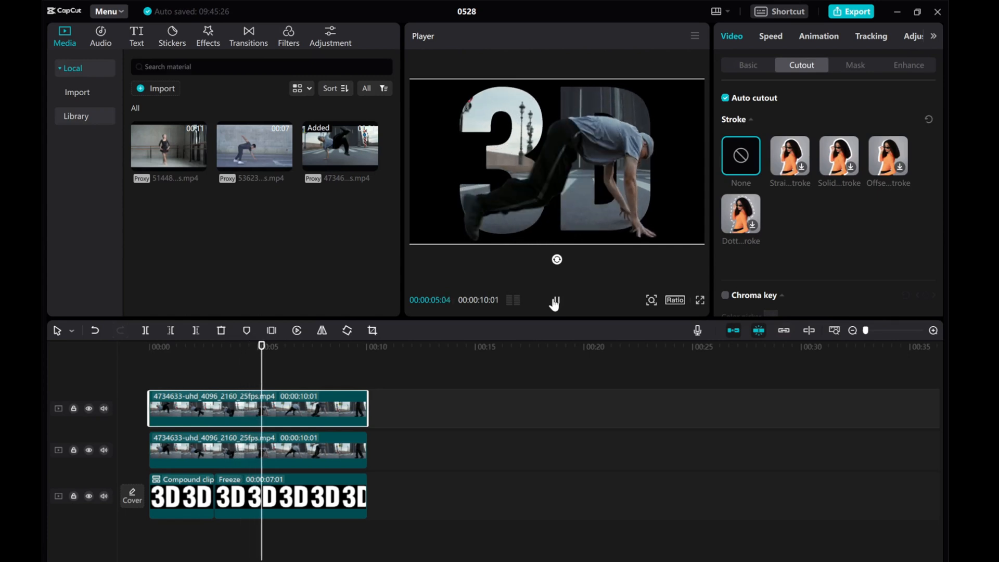
pyautogui.click(296, 330)
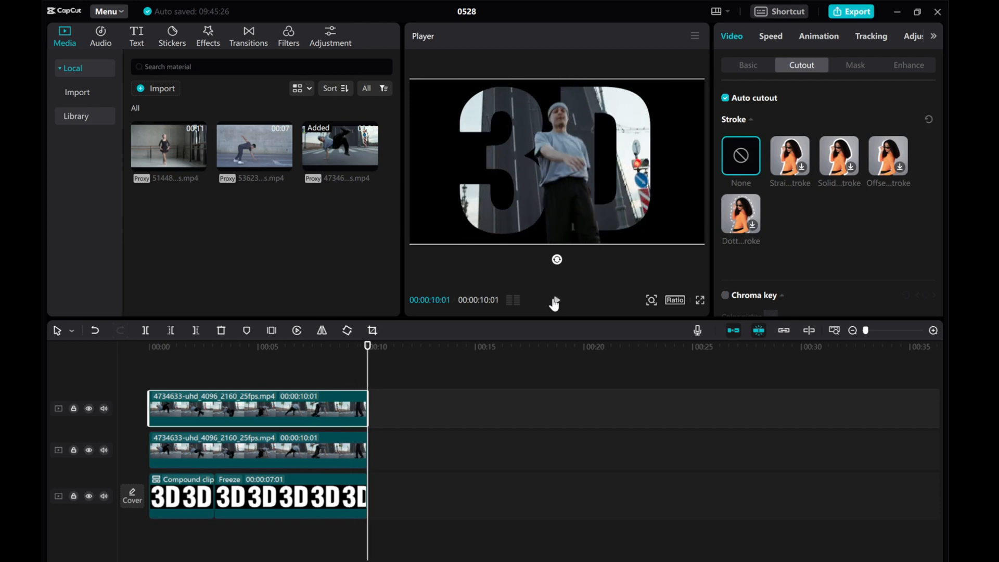
pyautogui.moveTo(360, 364)
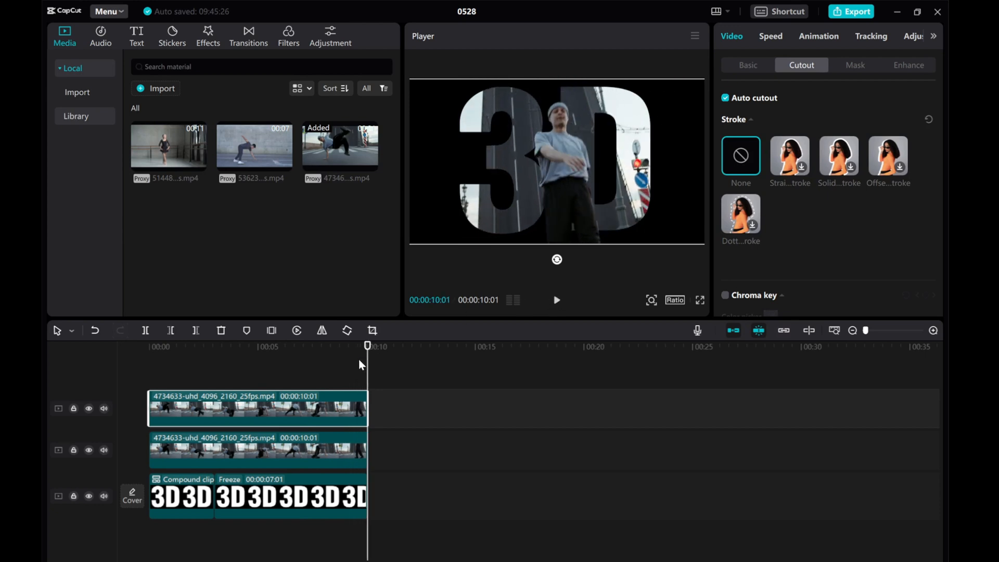